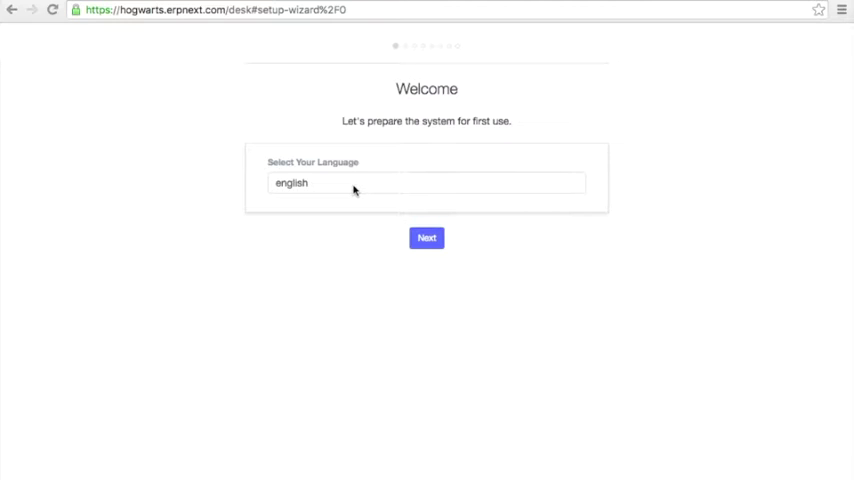
# - Confirm English as the language and set the country to India (Asia/Kolkata, Indian Rupee)
pyautogui.click(426, 184)
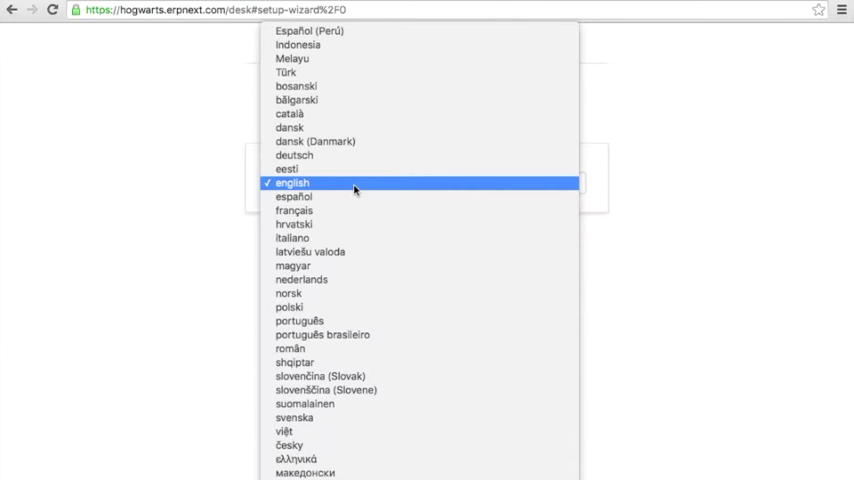
pyautogui.click(292, 182)
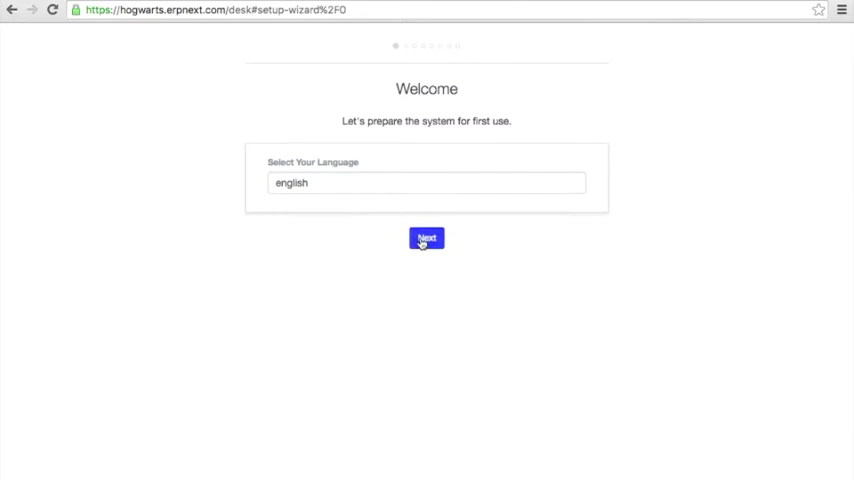
pyautogui.click(426, 240)
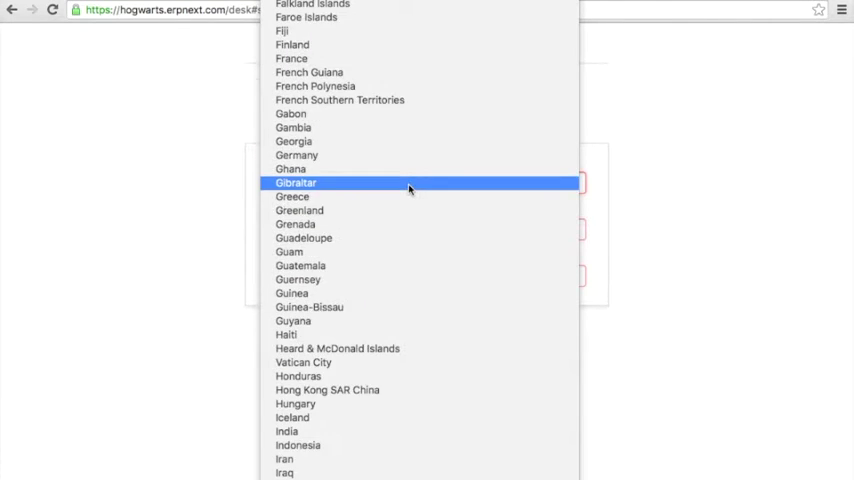
pyautogui.click(288, 432)
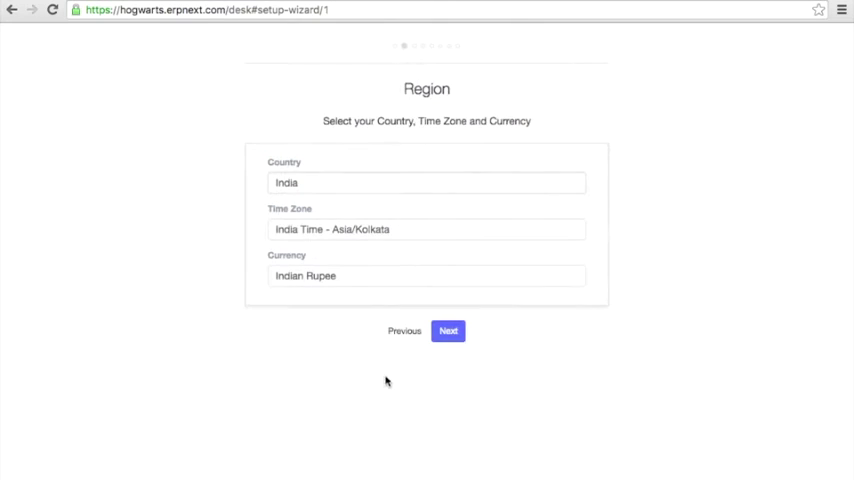
pyautogui.click(448, 330)
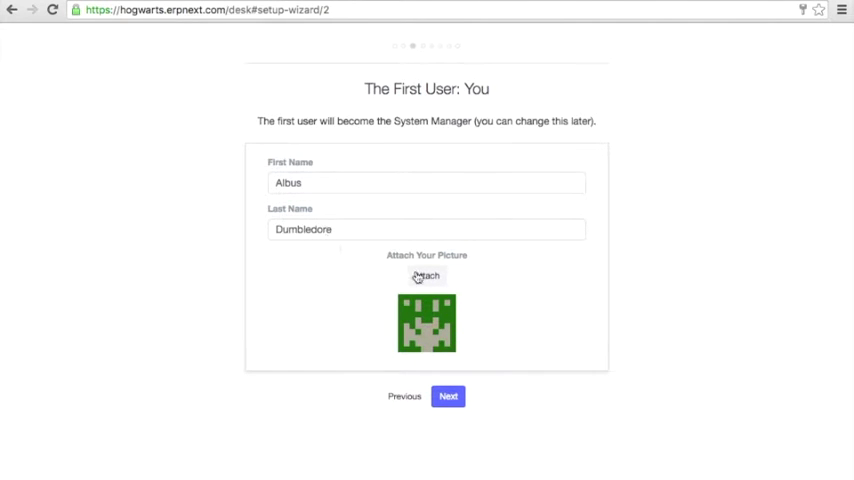
pyautogui.click(426, 276)
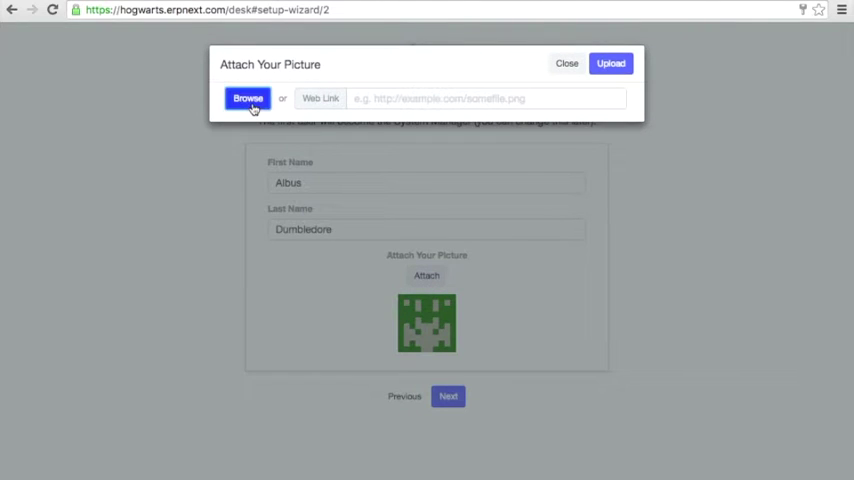
pyautogui.click(248, 98)
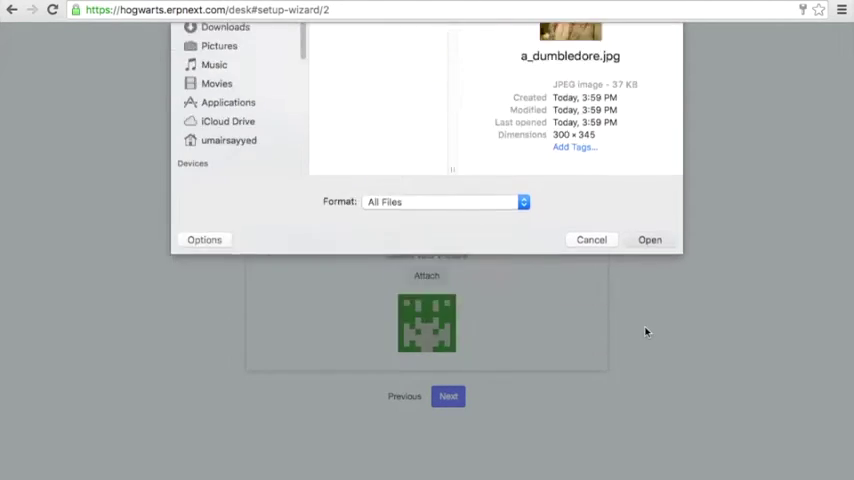
pyautogui.click(648, 240)
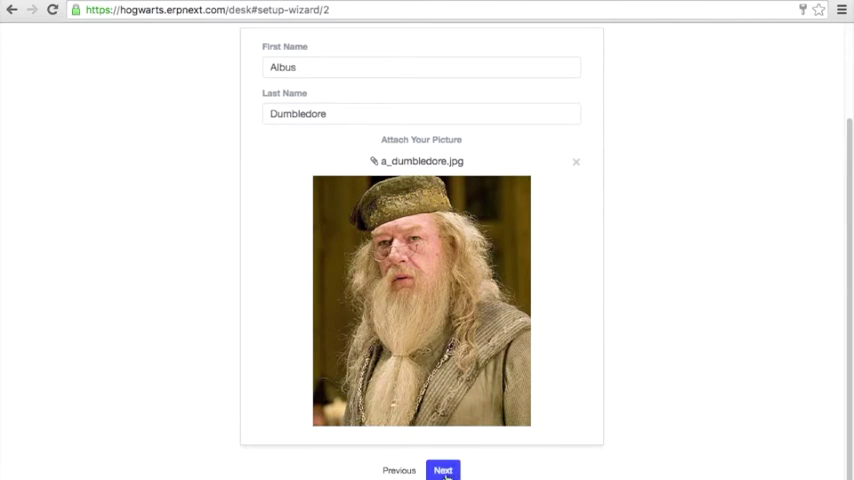
pyautogui.click(442, 470)
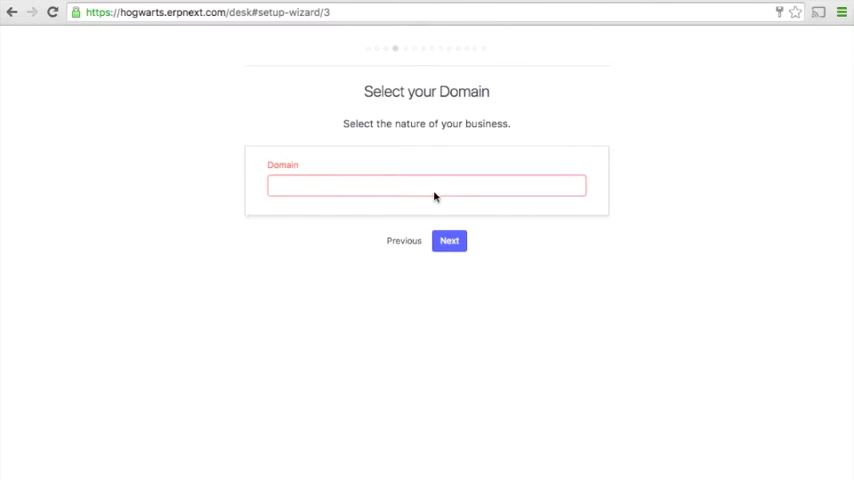
# - Choose Education as the business domain
pyautogui.click(426, 184)
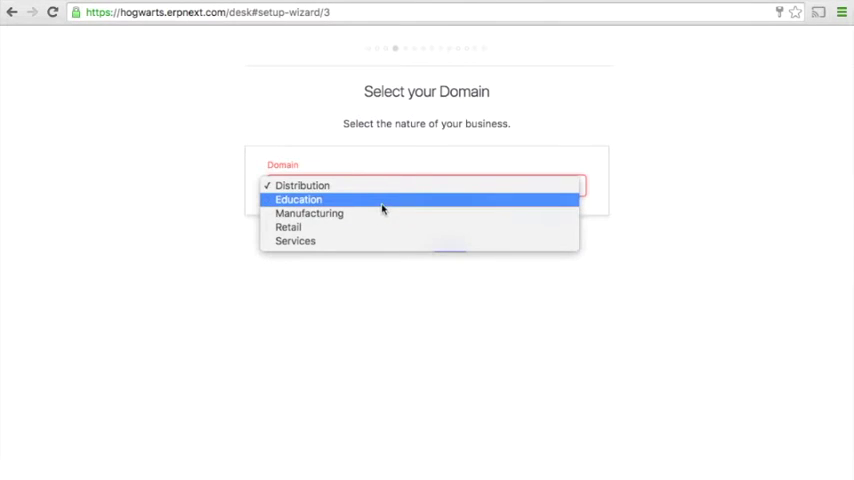
pyautogui.click(300, 200)
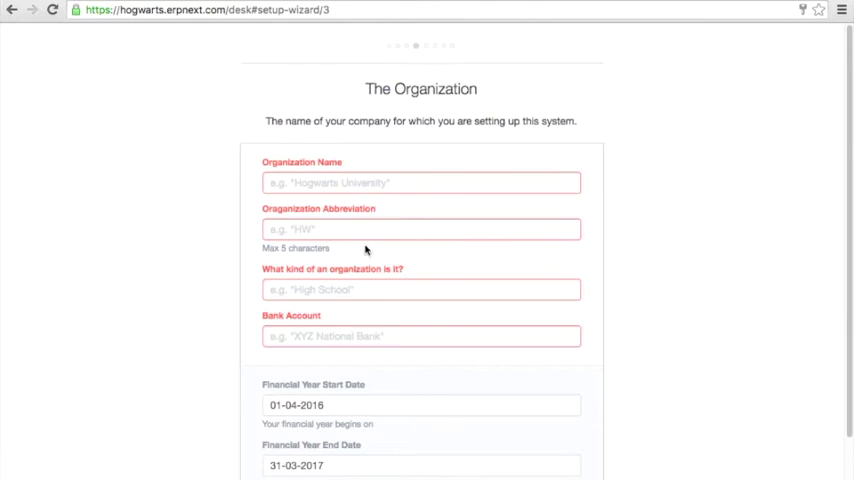
# - Enter organization Hogwarts School, abbreviation HS, 'High school and IT college', bank Standard Bank
pyautogui.click(420, 182)
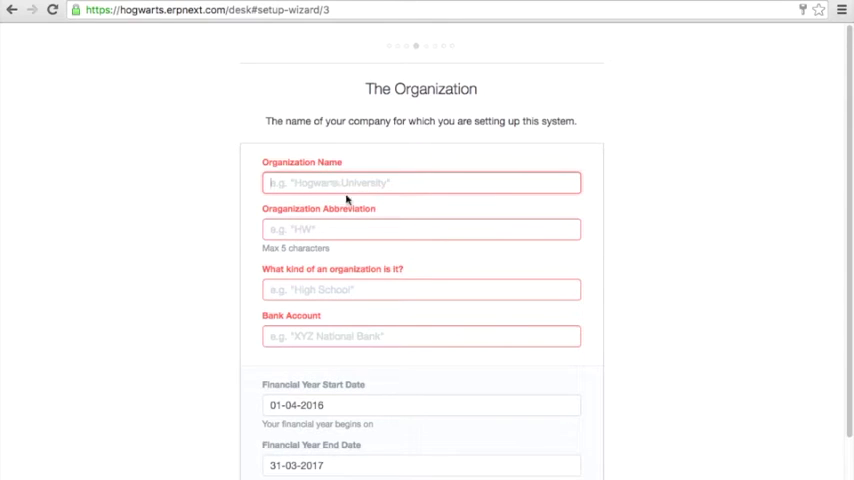
pyautogui.write('Hogwarts School')
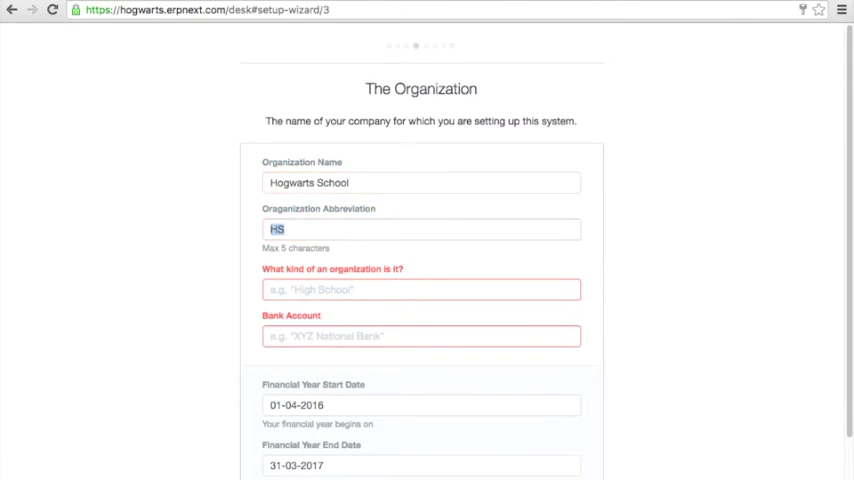
pyautogui.write('High school')
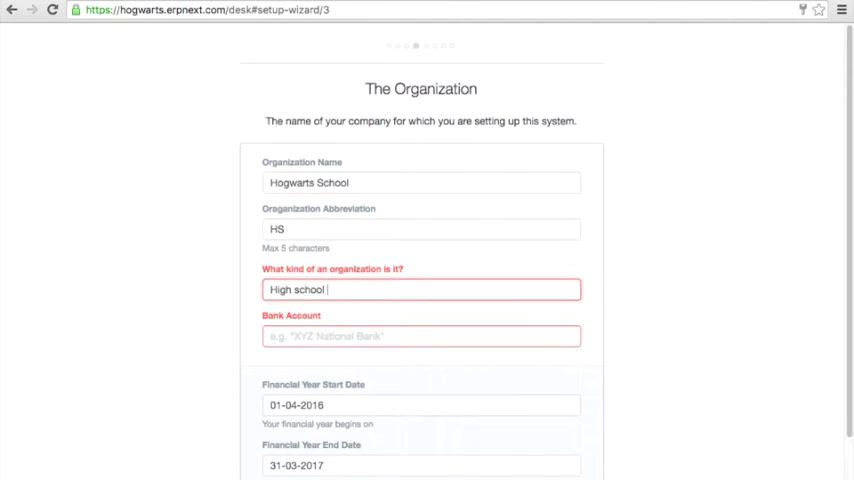
pyautogui.write('and IT college')
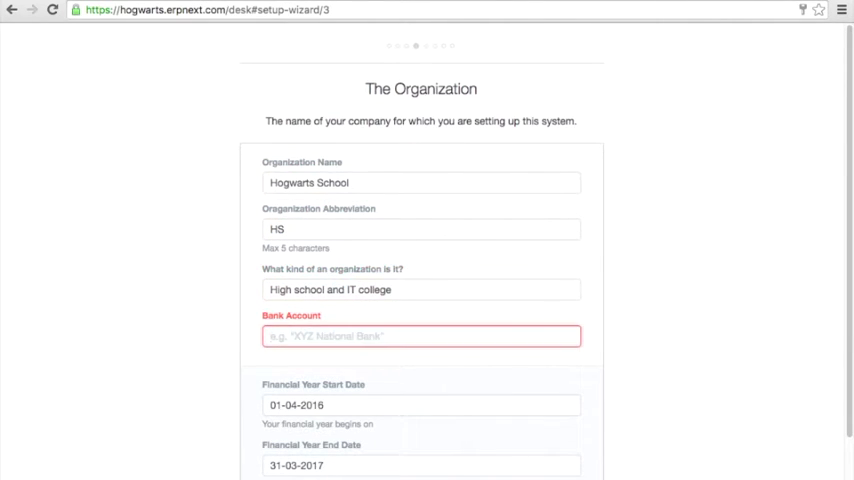
pyautogui.write('Standard Bank')
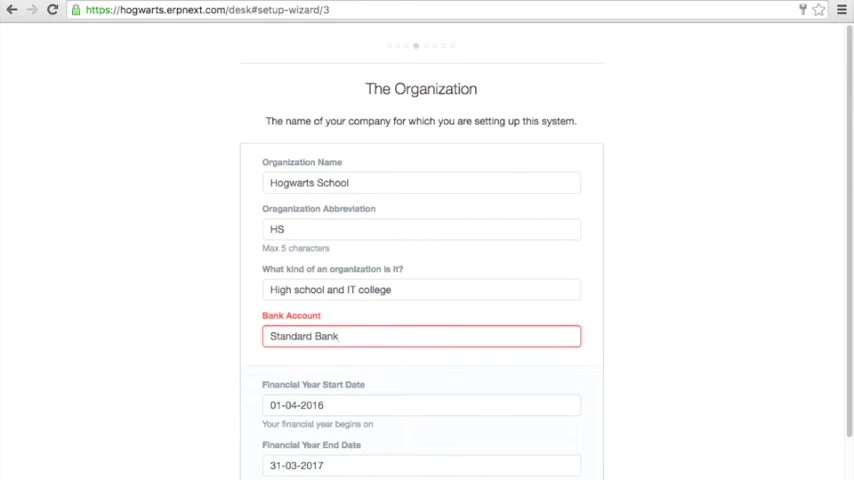
pyautogui.scroll(-3)
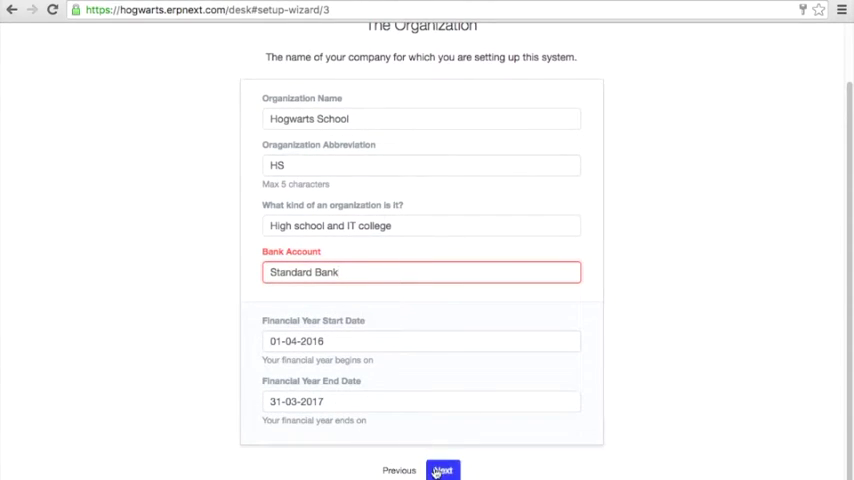
pyautogui.click(442, 470)
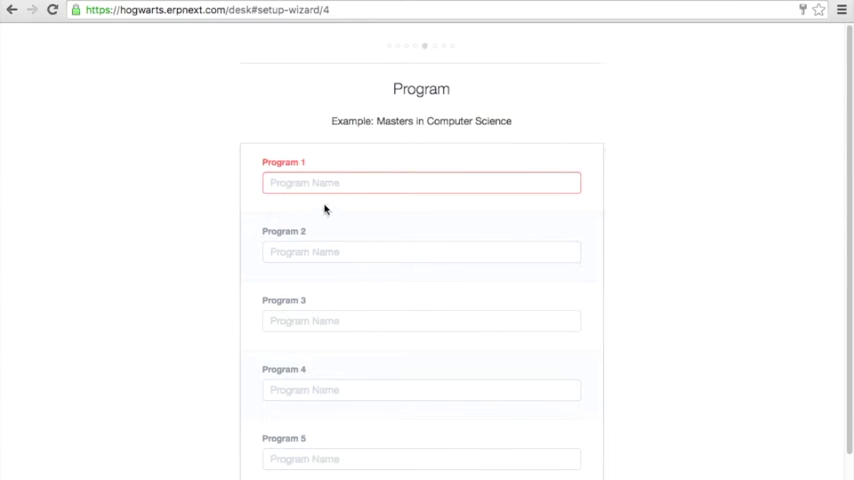
# - Enter programs VIII, IX, X, Computer Science - First Year and Second Year
pyautogui.click(420, 182)
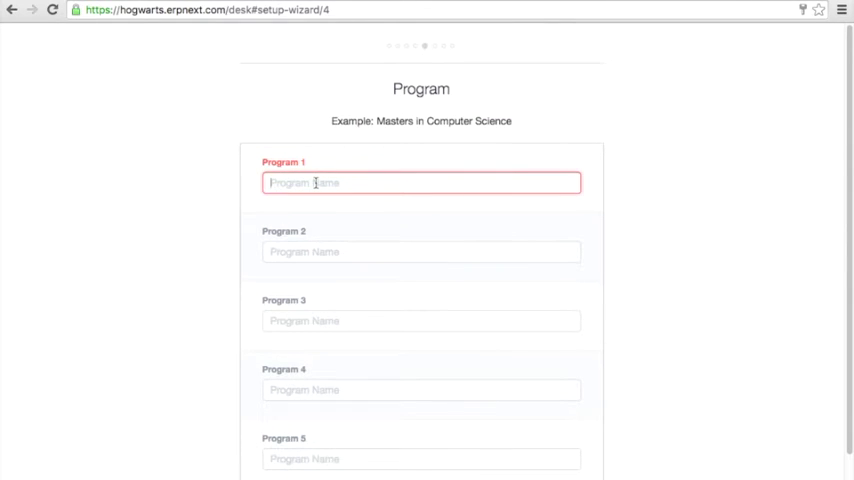
pyautogui.write('VIII')
pyautogui.click(420, 252)
pyautogui.write('IX')
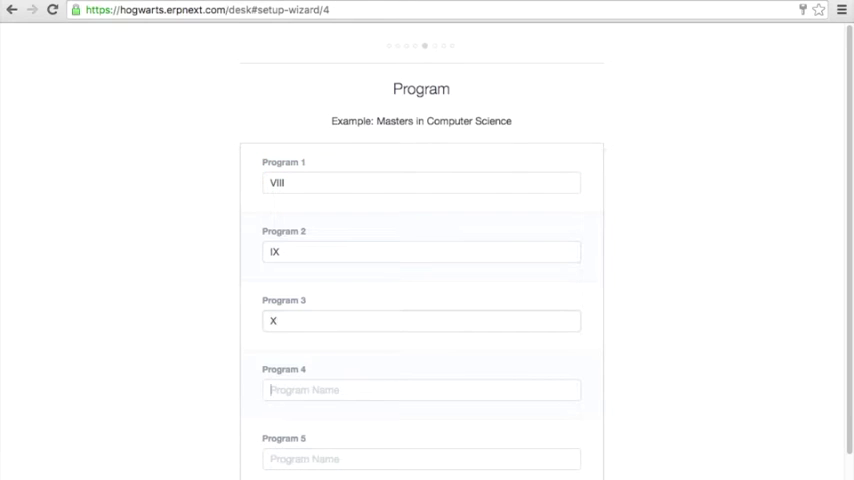
pyautogui.write('Computer Science - First Year')
pyautogui.click(420, 458)
pyautogui.write('Computer Science - Second Year')
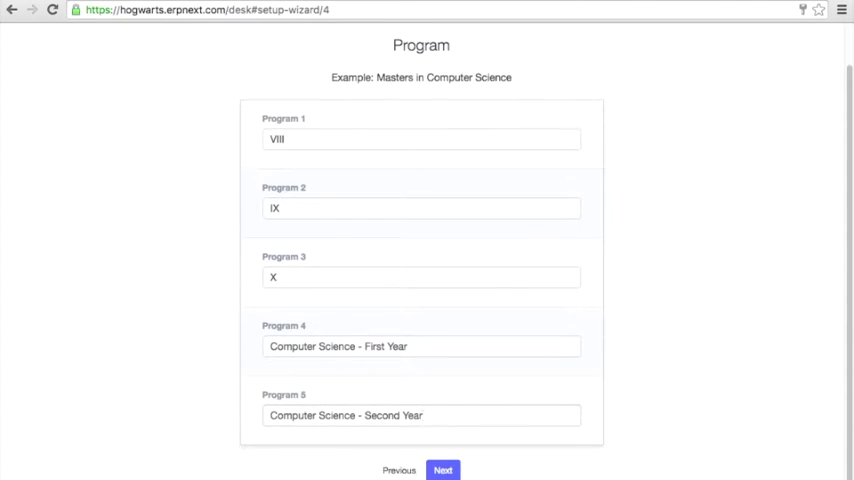
# - Enter five courses from VIII - Algebra through Computer Science Second Year - Compilers
pyautogui.click(442, 470)
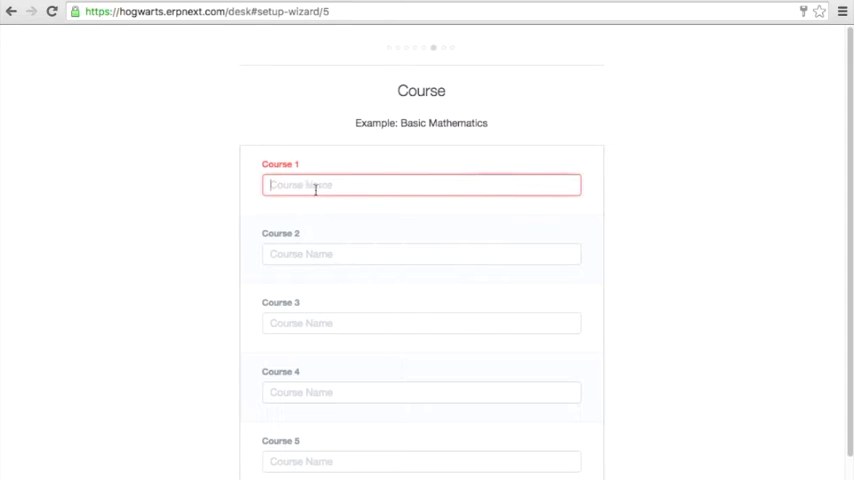
pyautogui.write('VIII')
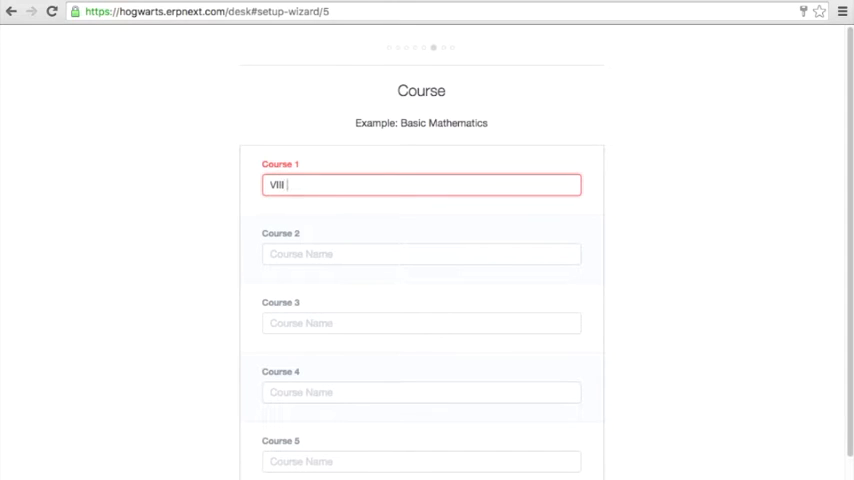
pyautogui.write('- AI')
pyautogui.click(420, 392)
pyautogui.write('Computer Science First Year - Introduc')
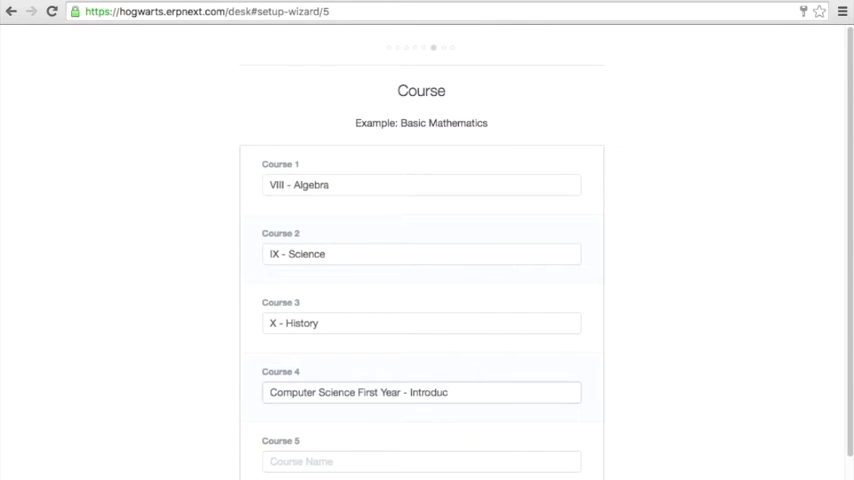
pyautogui.write('Computer Science Second Year - Compilers')
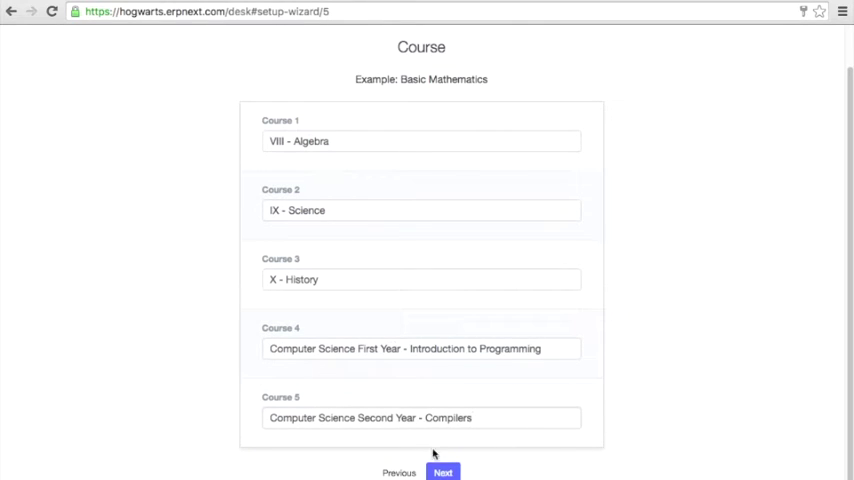
pyautogui.click(442, 472)
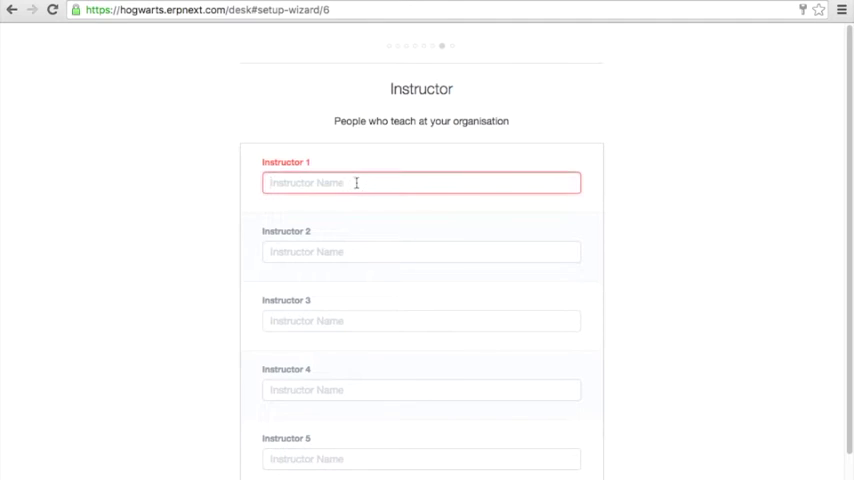
# - Enter five instructors: Albus Dumbledore, Cuthbert Binns, Charity Burbage through Irma Pinch
pyautogui.write('Albus Dumble')
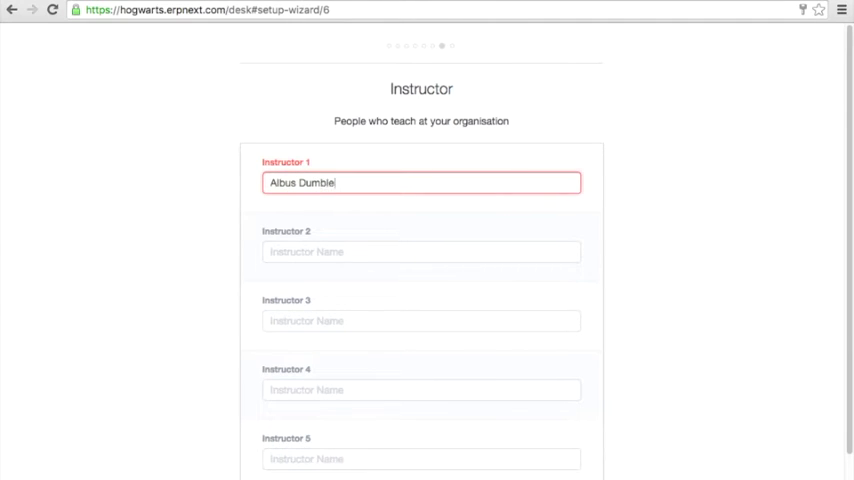
pyautogui.write('Cuthbert Binns')
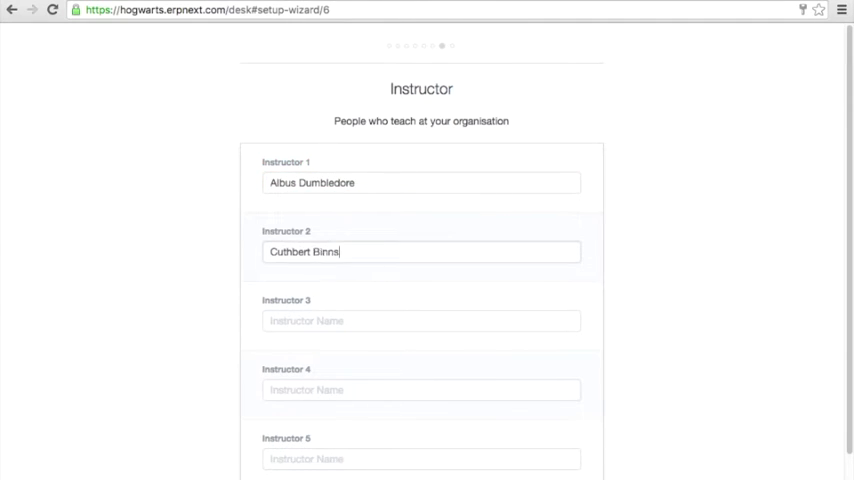
pyautogui.write('Charity Burgage')
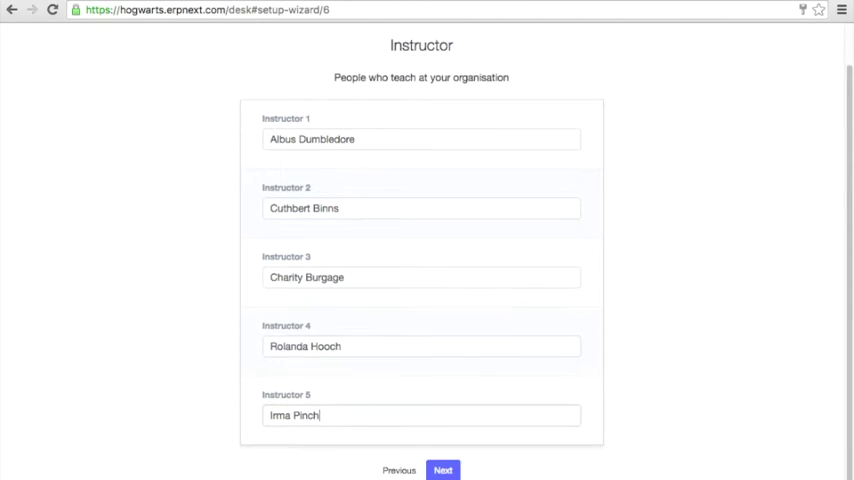
pyautogui.click(442, 470)
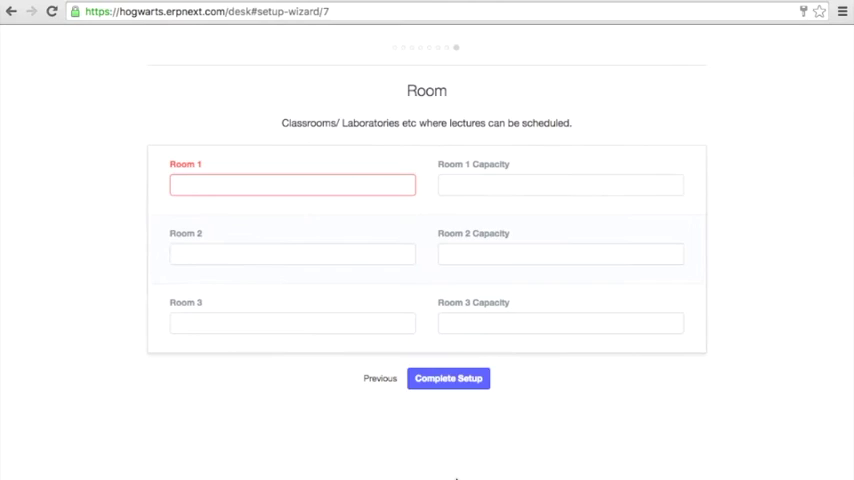
# - Add rooms 101, 102 and 103 Computer Lab with capacities 80, 60, 42 and complete the setup
pyautogui.click(292, 184)
pyautogui.write('10')
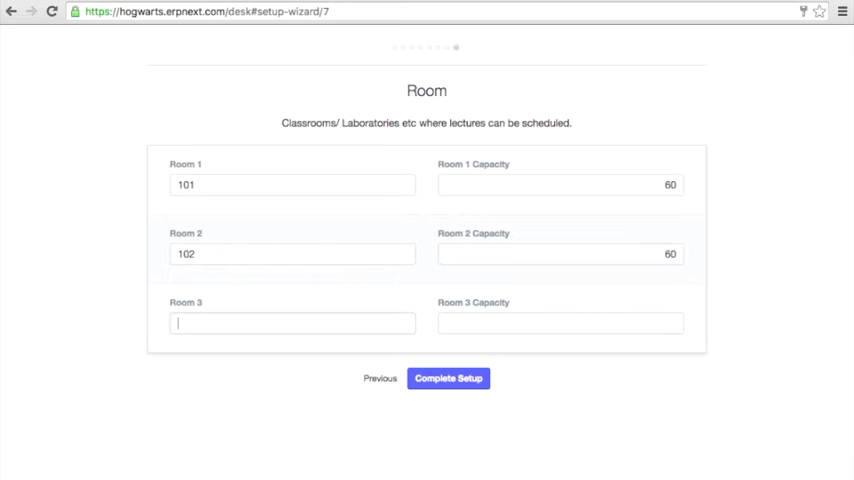
pyautogui.write('103 Computer Lab')
pyautogui.click(560, 322)
pyautogui.write('40')
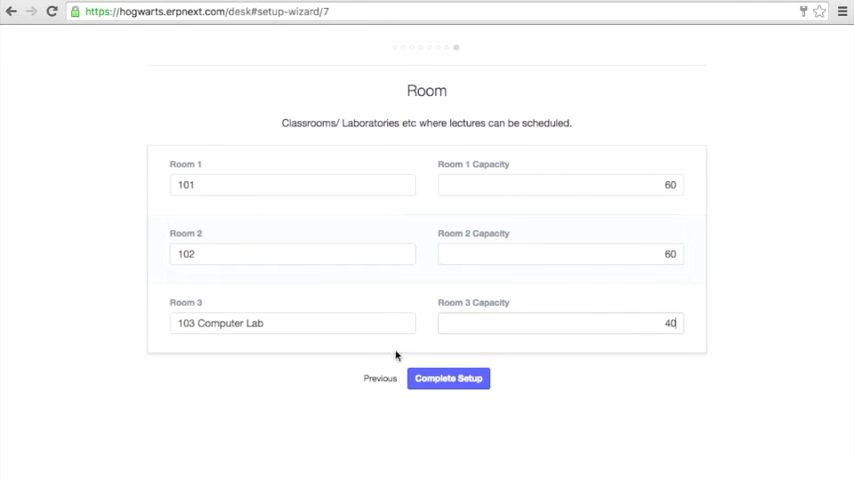
pyautogui.click(448, 378)
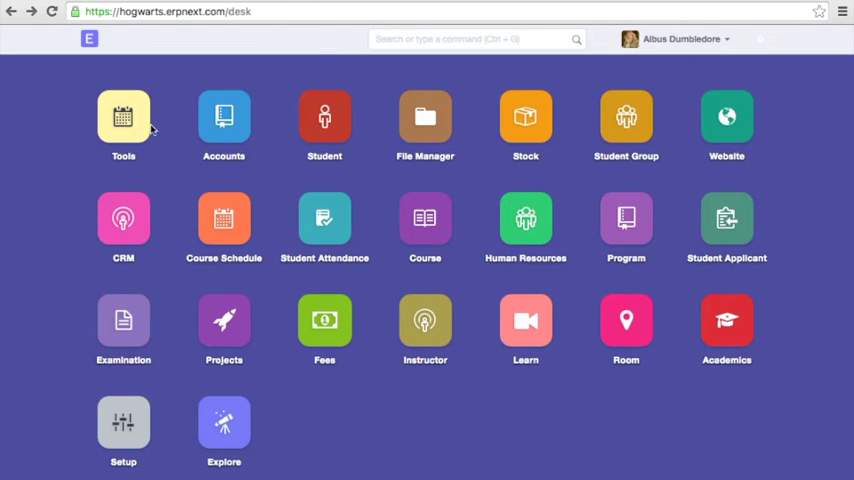
pyautogui.click(624, 218)
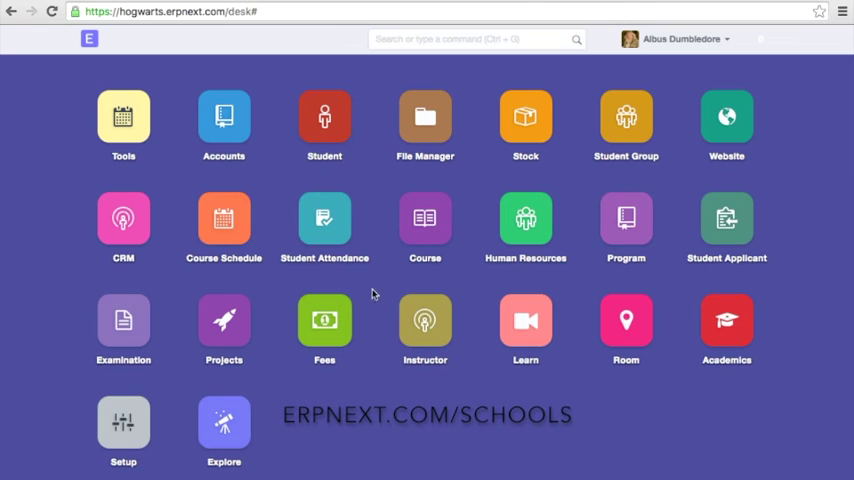
pyautogui.click(424, 320)
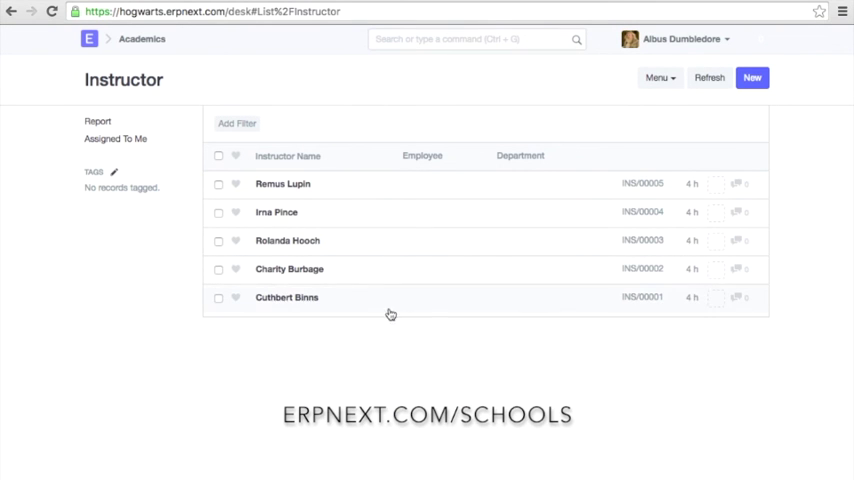
pyautogui.moveTo(296, 336)
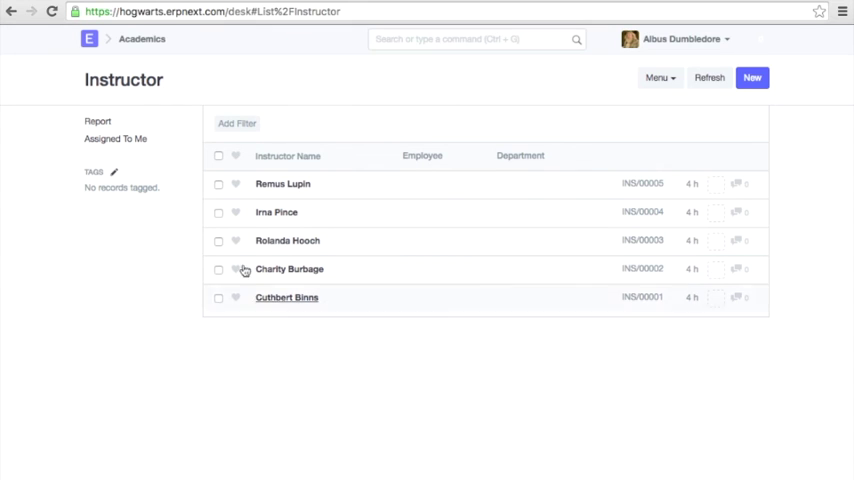
pyautogui.click(88, 40)
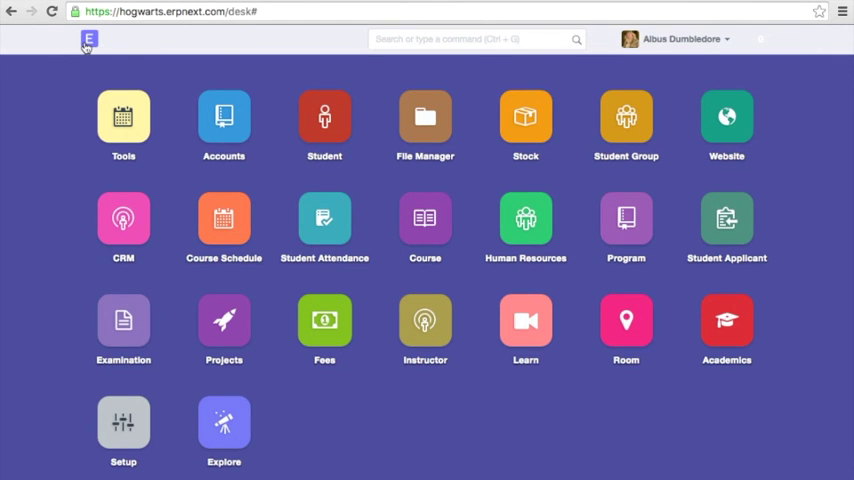